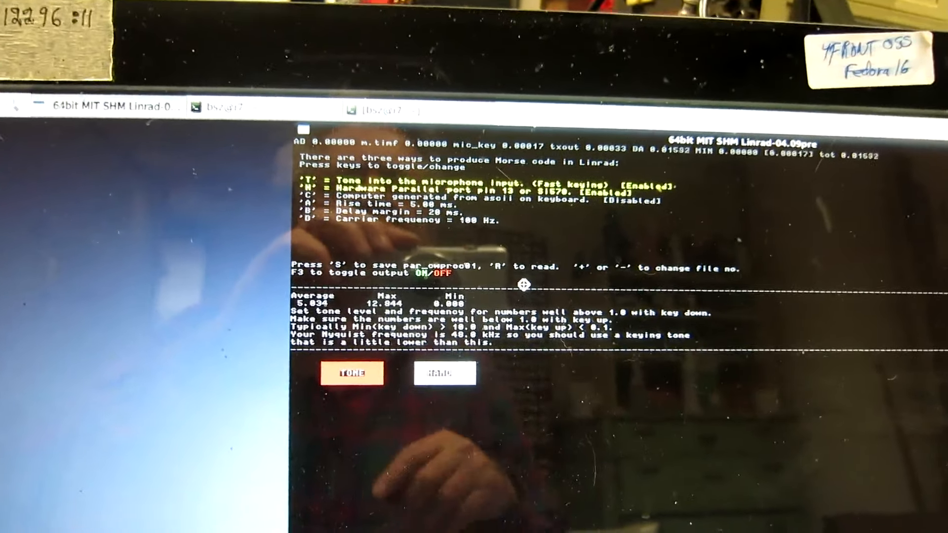
# Enter 500 Hz at the Morse keying carrier frequency prompt, leaving it unconfirmed
pyautogui.press('d')
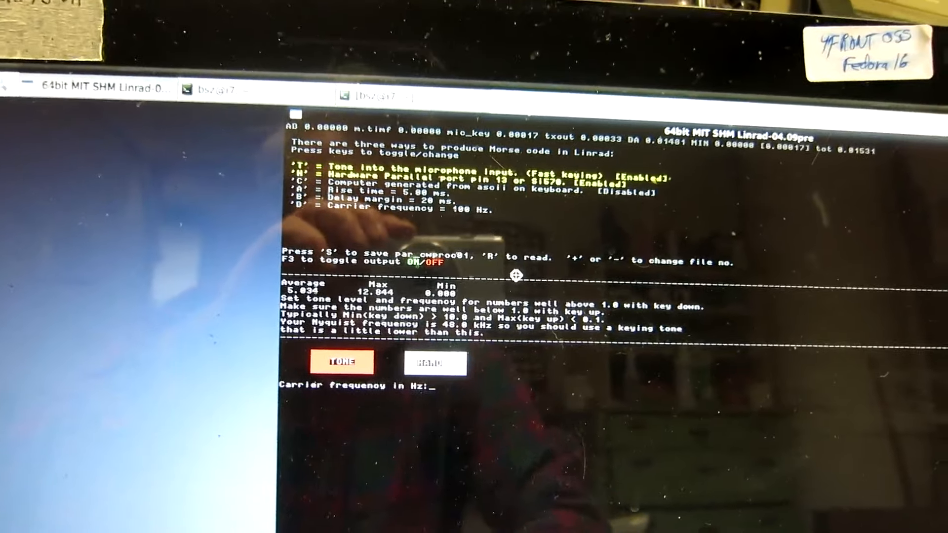
pyautogui.write('500')
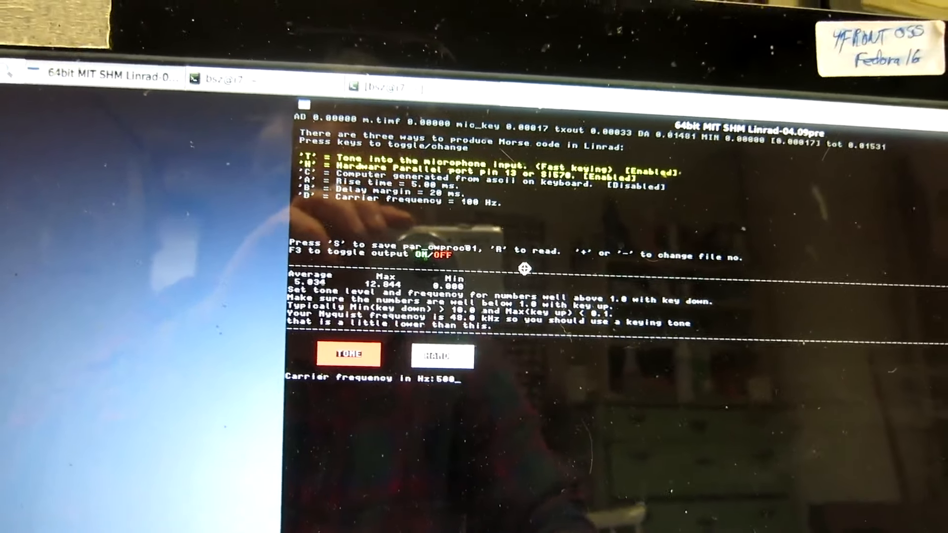